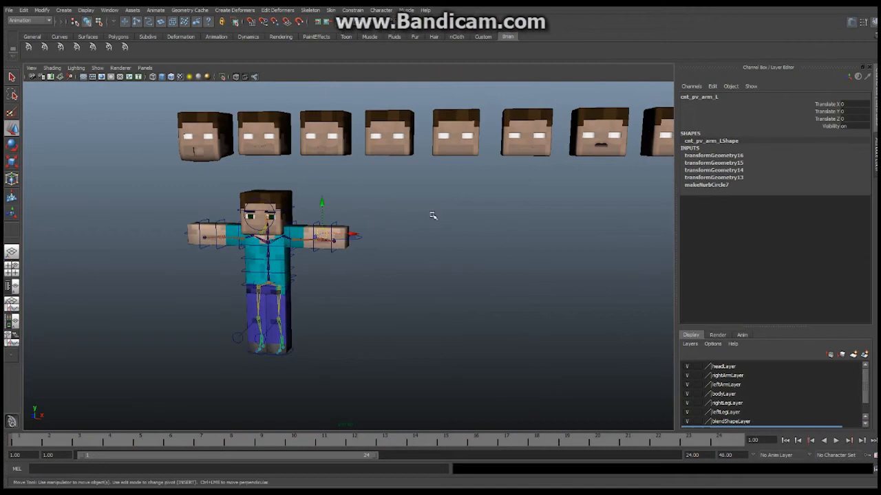
{"action": "mouse_move", "coordinate": [363, 239]}
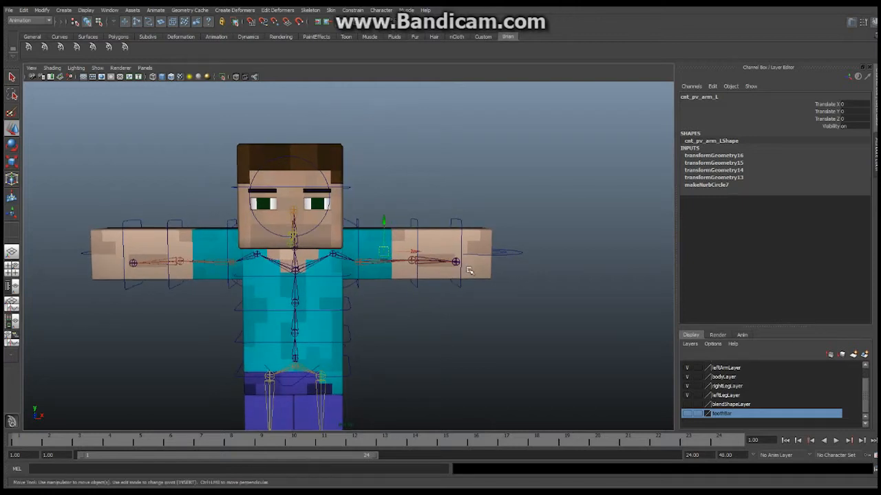
{"action": "mouse_move", "coordinate": [455, 265]}
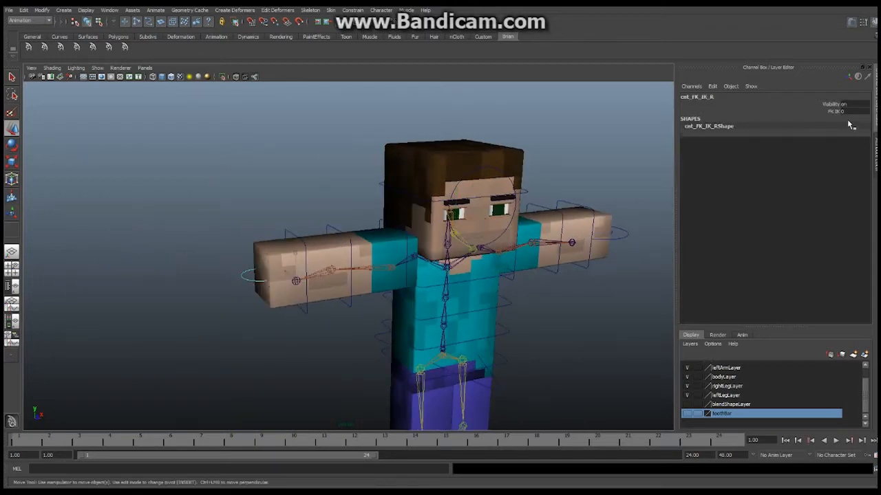
{"action": "mouse_move", "coordinate": [314, 241]}
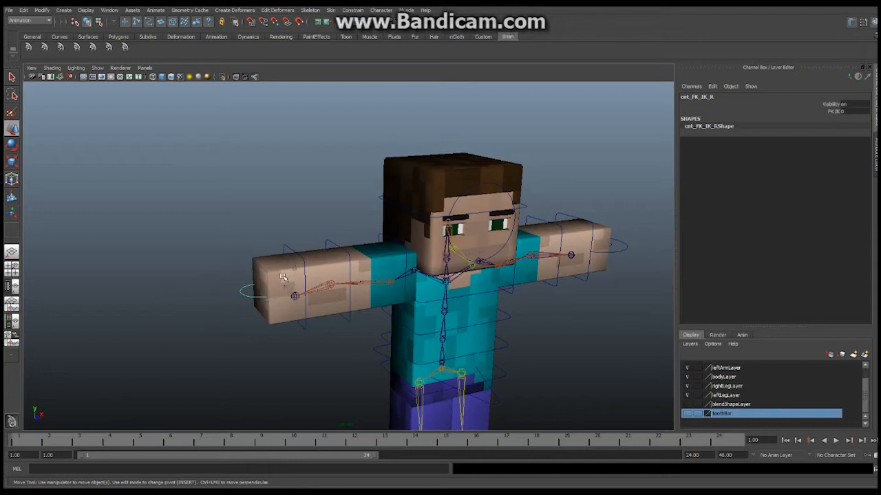
- Bring up the Set Driven Key editor from the Animate keying commands with the FK arm control selected
{"action": "left_click", "coordinate": [842, 110]}
{"action": "type", "text": "1"}
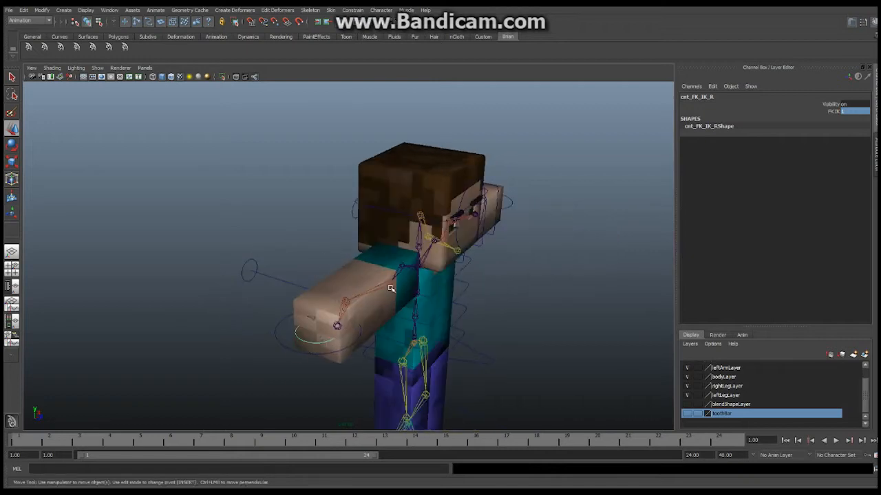
{"action": "mouse_move", "coordinate": [404, 304]}
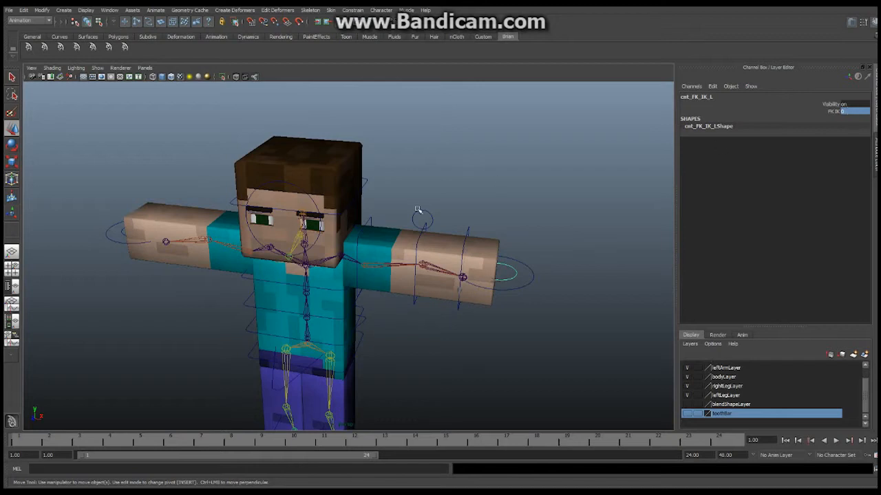
{"action": "mouse_move", "coordinate": [462, 253]}
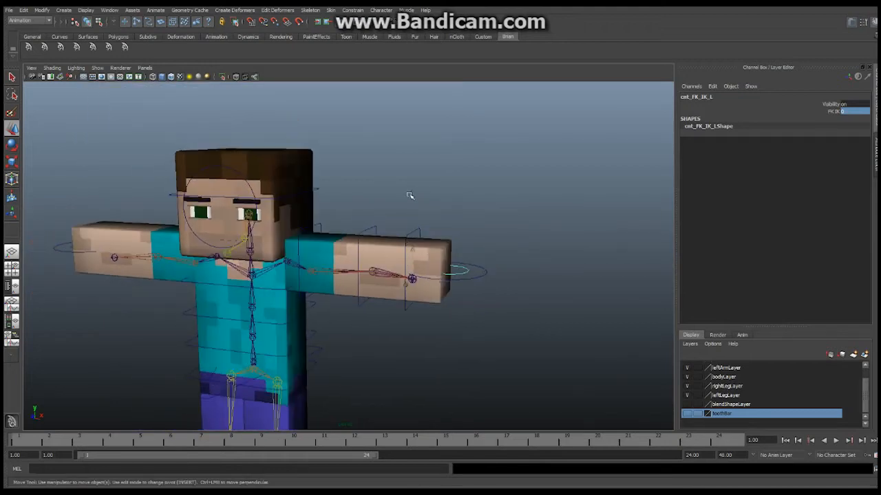
{"action": "mouse_move", "coordinate": [401, 103]}
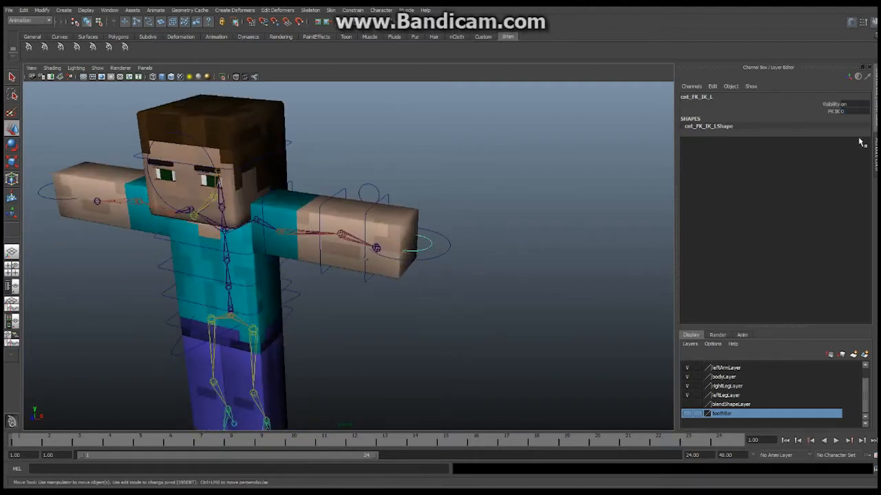
{"action": "mouse_move", "coordinate": [268, 201]}
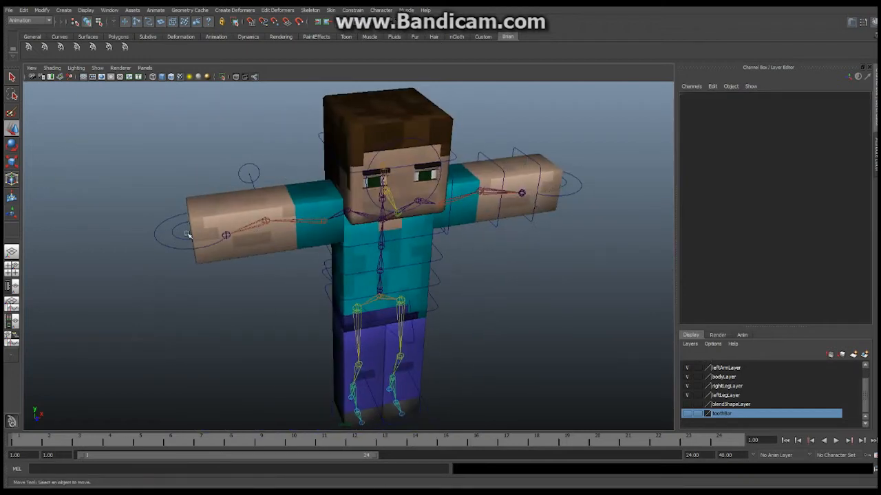
{"action": "left_click", "coordinate": [522, 192]}
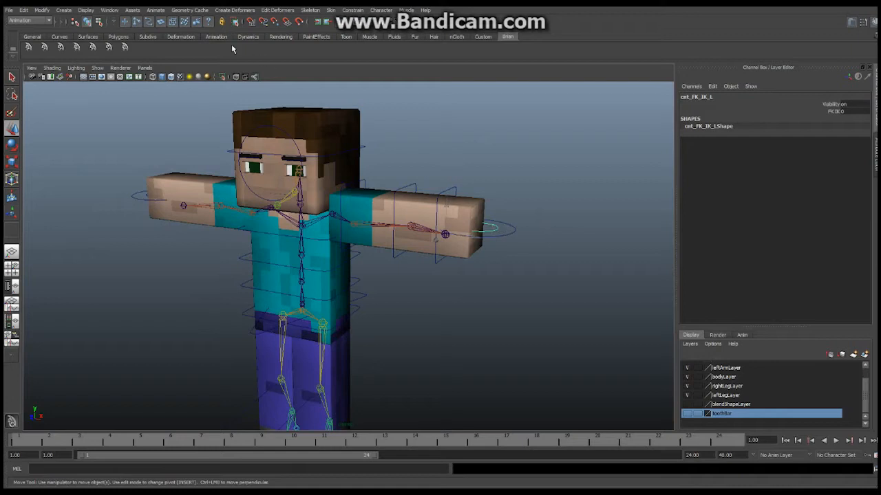
{"action": "left_click", "coordinate": [155, 10]}
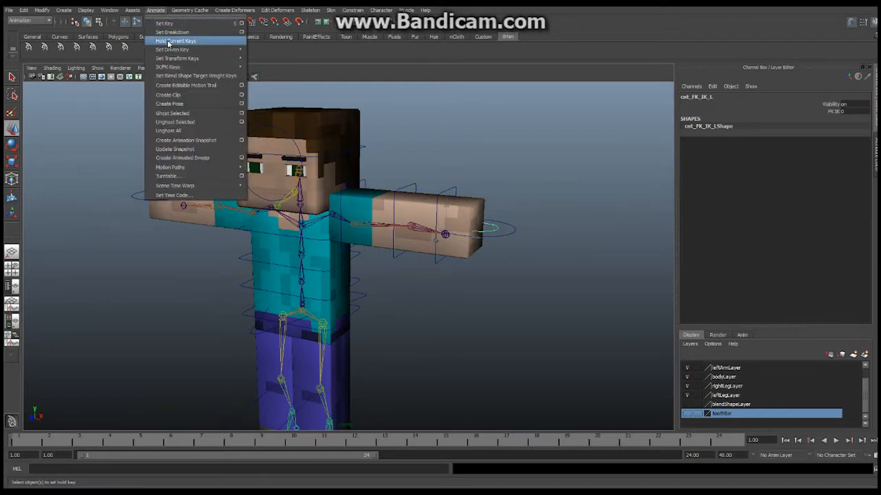
{"action": "left_click", "coordinate": [172, 50]}
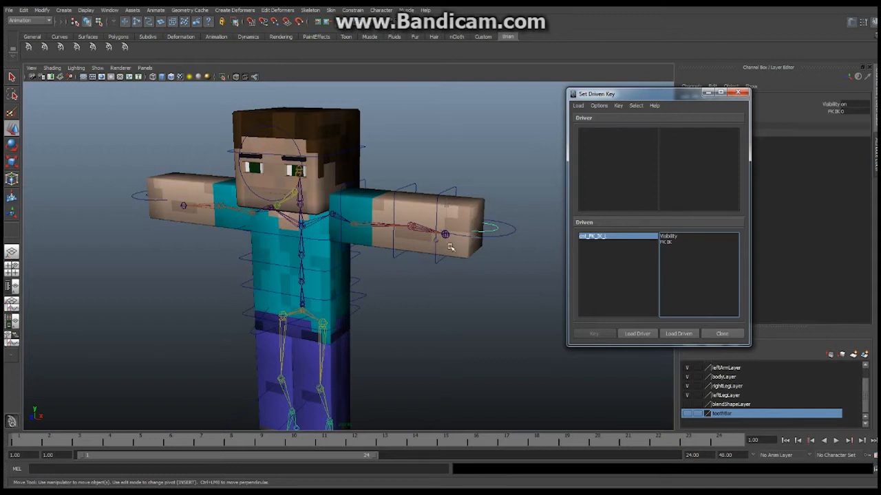
{"action": "mouse_move", "coordinate": [836, 110]}
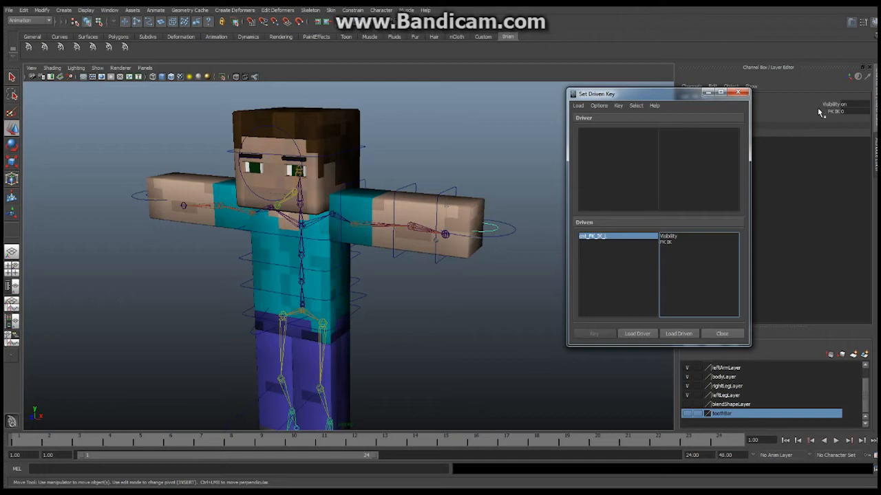
{"action": "mouse_move", "coordinate": [787, 199]}
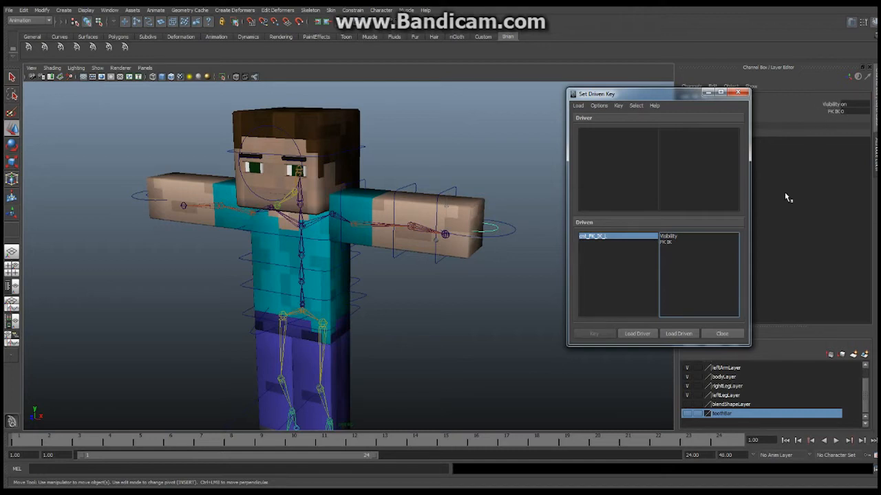
{"action": "mouse_move", "coordinate": [405, 200]}
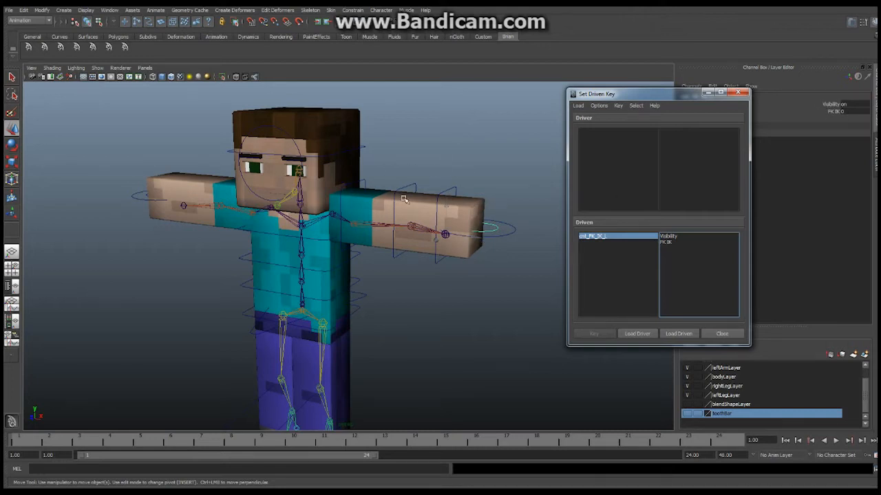
- Select the IK/FK switch control so it loads as driver and driven
{"action": "left_click_drag", "start_coordinate": [406, 200], "coordinate": [396, 260]}
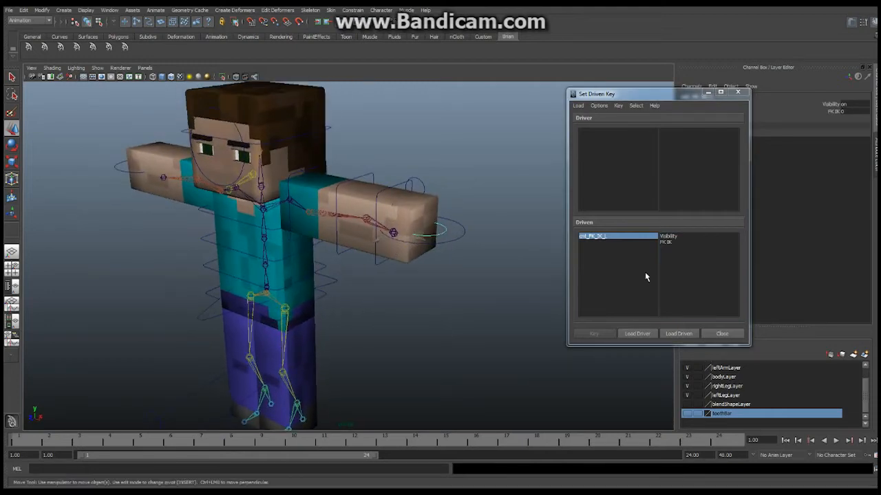
{"action": "mouse_move", "coordinate": [658, 325]}
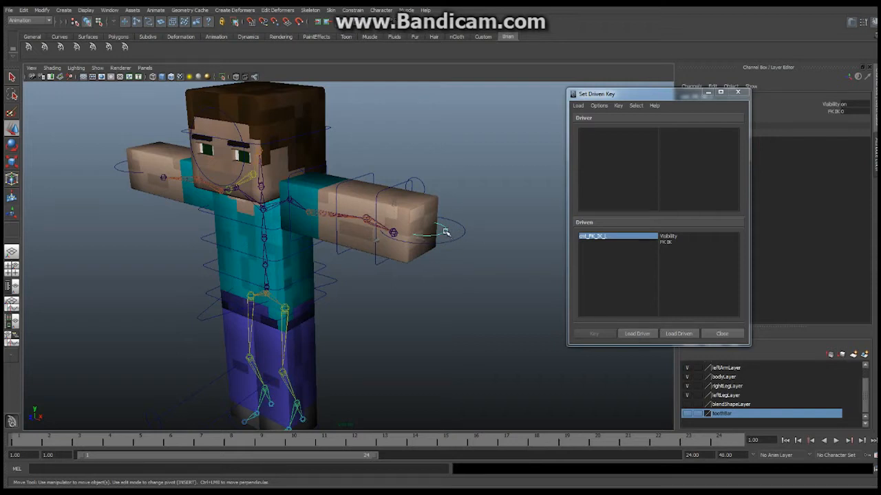
{"action": "left_click", "coordinate": [635, 334]}
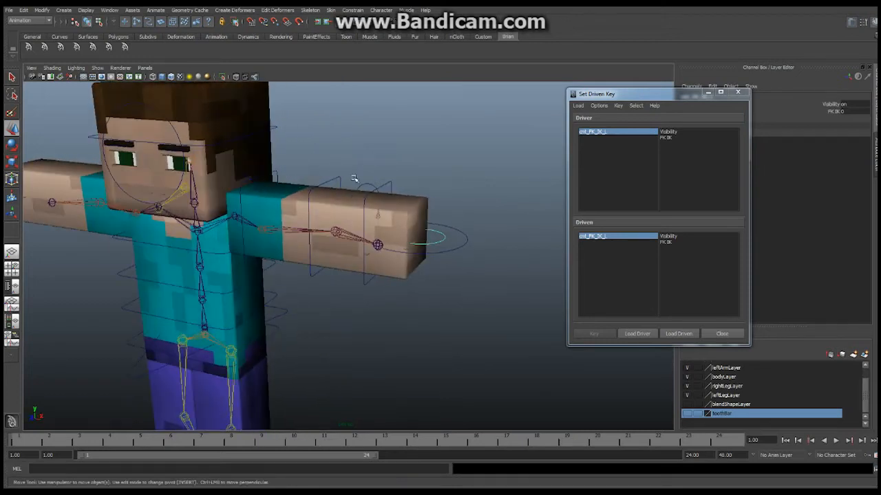
- Key an FK arm control's Visibility against the switch's IK/FK attribute
{"action": "left_click_drag", "start_coordinate": [275, 241], "coordinate": [344, 206]}
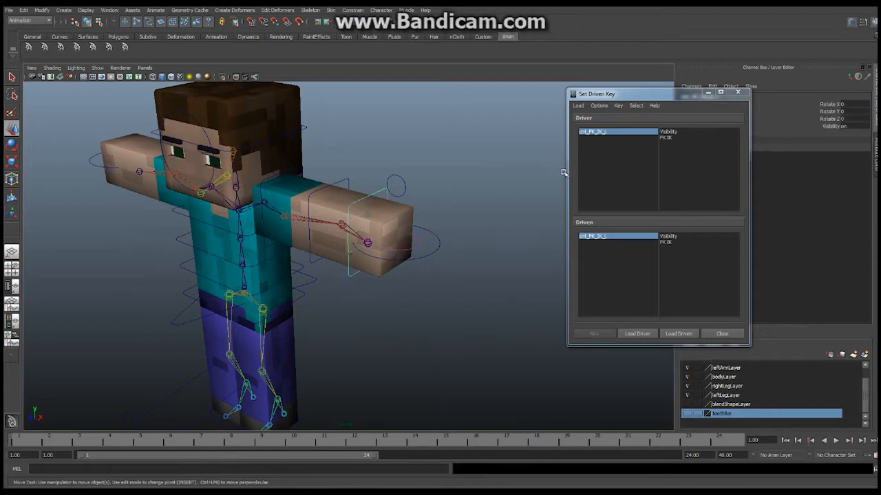
{"action": "left_click", "coordinate": [679, 334]}
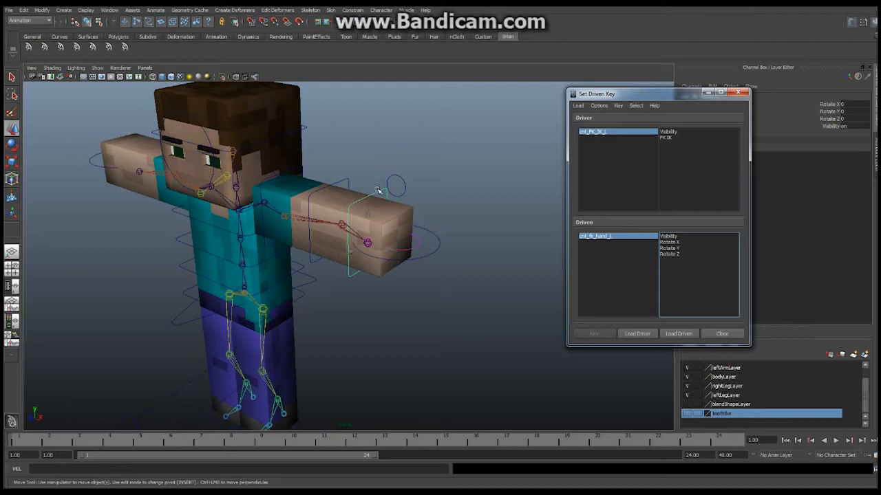
{"action": "mouse_move", "coordinate": [459, 200]}
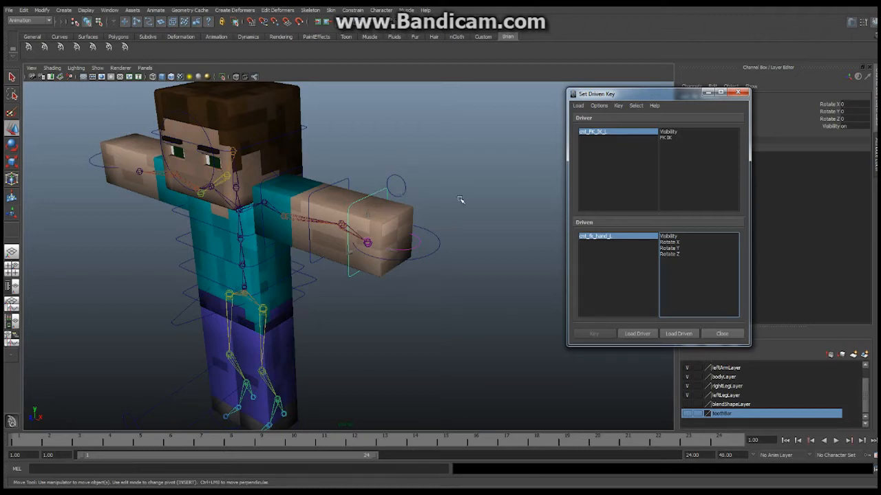
{"action": "mouse_move", "coordinate": [448, 210]}
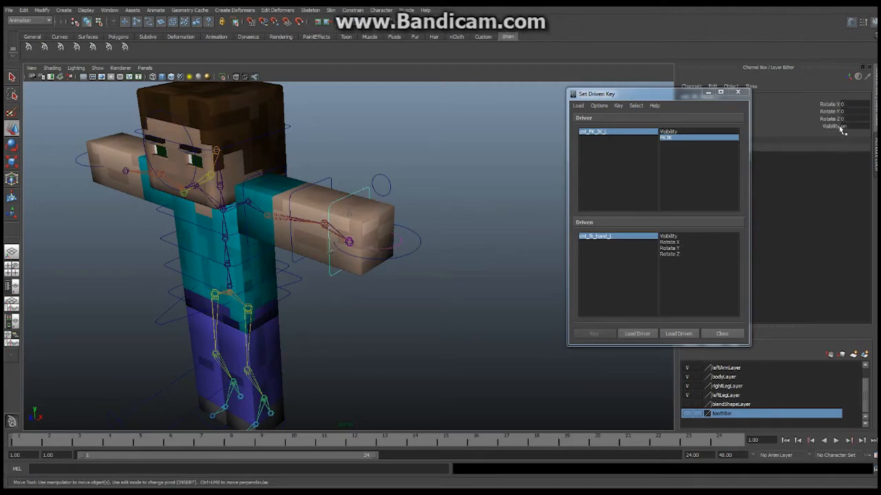
{"action": "left_click", "coordinate": [668, 236]}
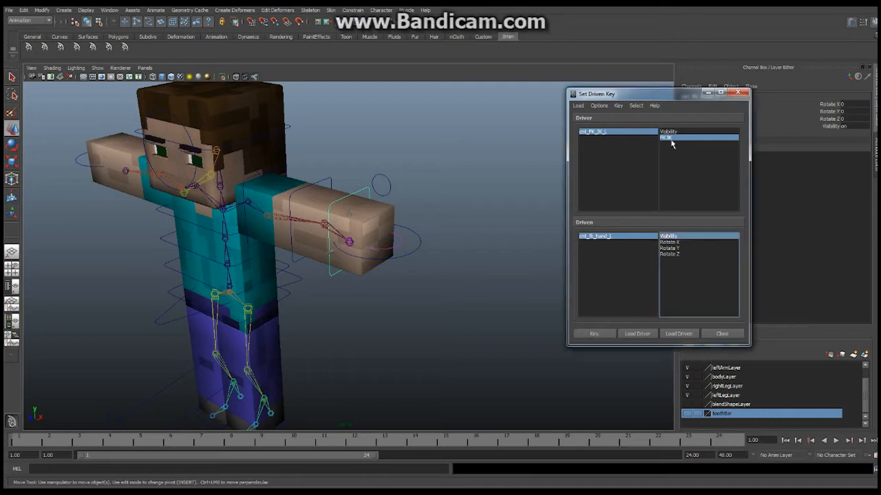
{"action": "left_click", "coordinate": [593, 334]}
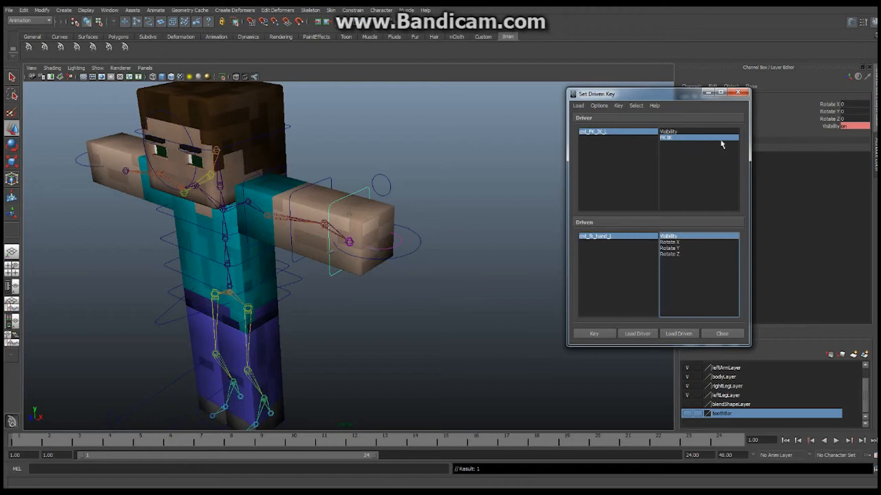
{"action": "mouse_move", "coordinate": [630, 136]}
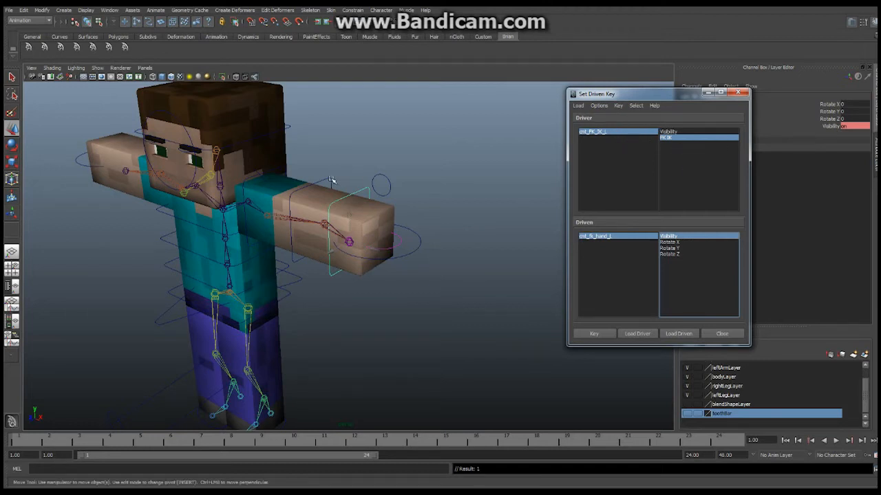
- Load the next FK control and the FK shoulder control as driven with Visibility chosen
{"action": "left_click", "coordinate": [678, 335]}
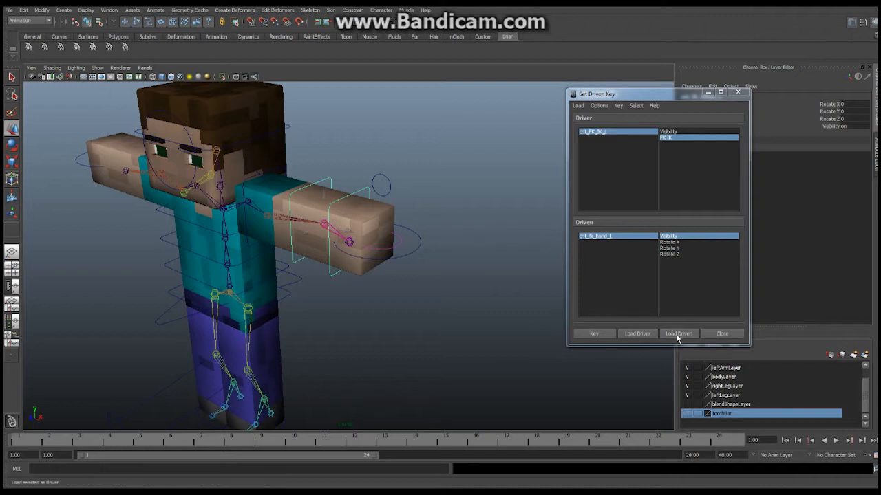
{"action": "left_click", "coordinate": [679, 334]}
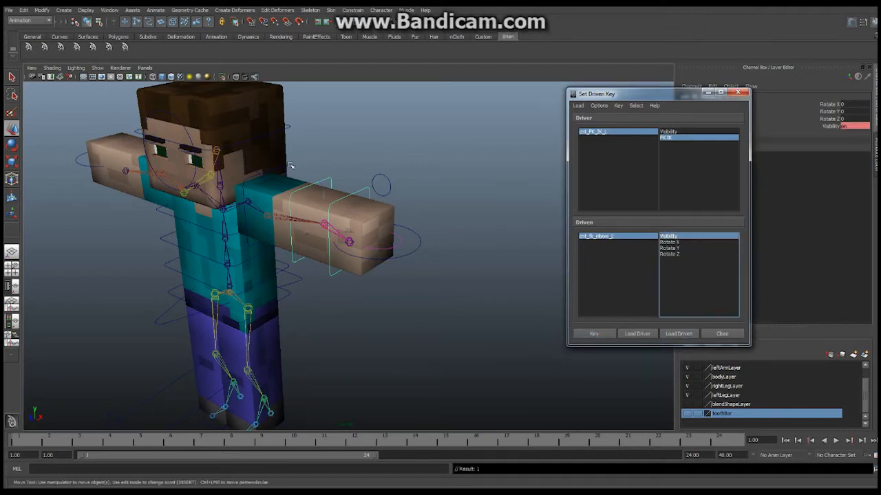
{"action": "left_click", "coordinate": [636, 334]}
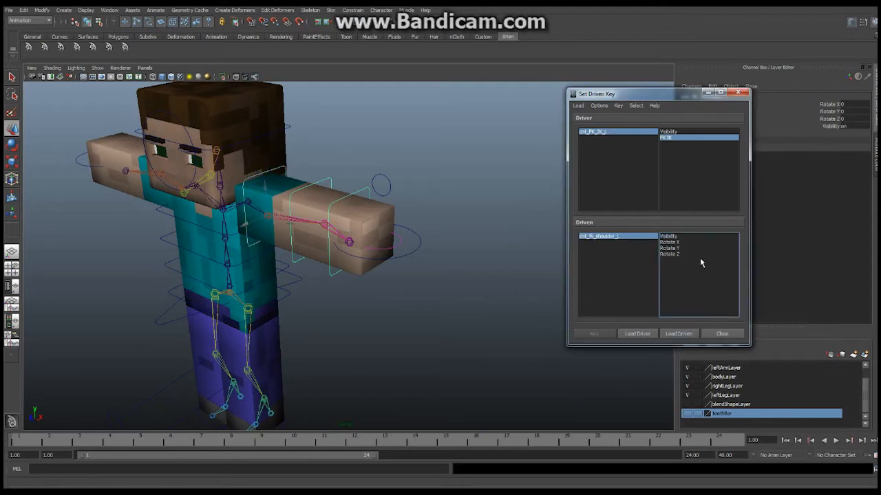
{"action": "left_click", "coordinate": [667, 236]}
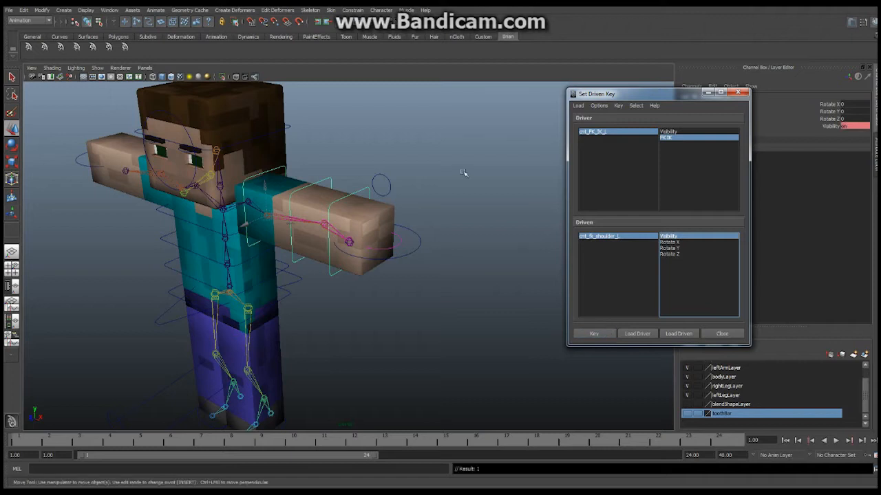
{"action": "mouse_move", "coordinate": [402, 245]}
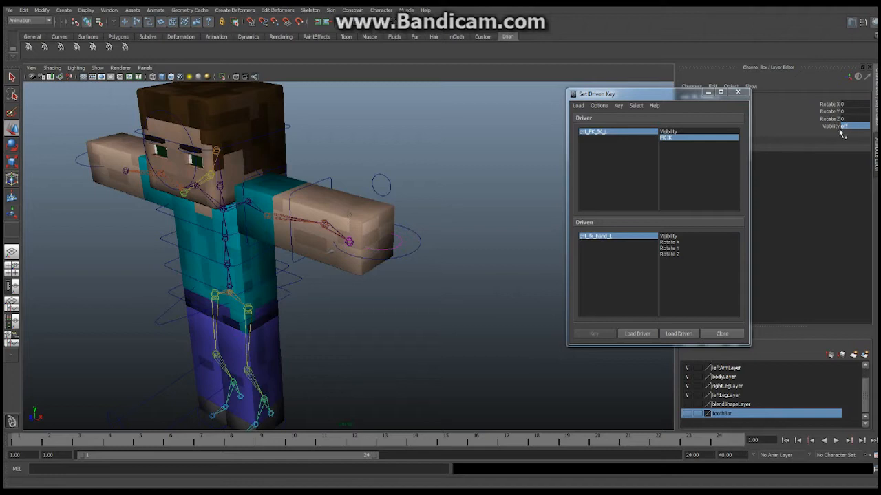
- Load the FK arm control as driven and pair its Visibility with the IK/FK switch attribute
{"action": "left_click", "coordinate": [636, 335]}
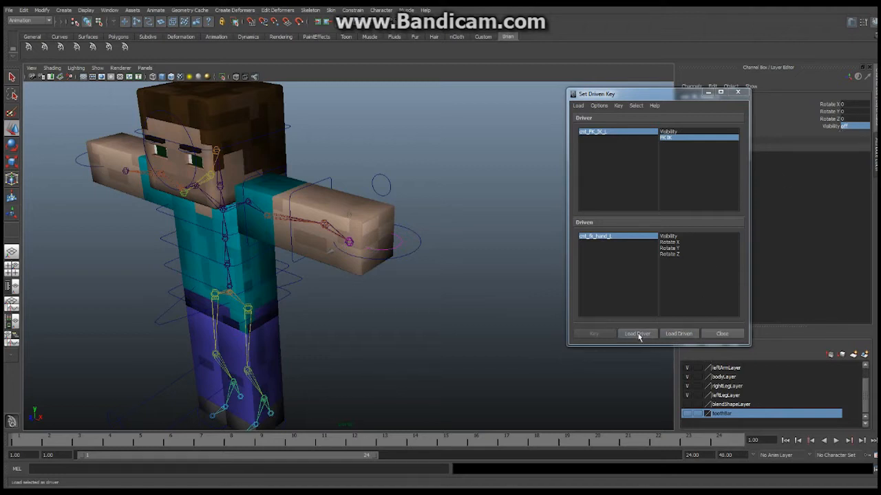
{"action": "left_click", "coordinate": [668, 237]}
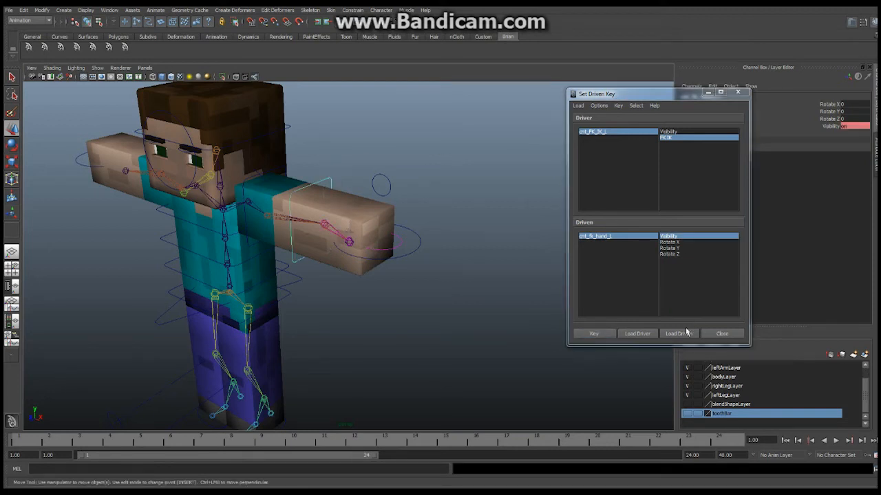
{"action": "left_click", "coordinate": [677, 334]}
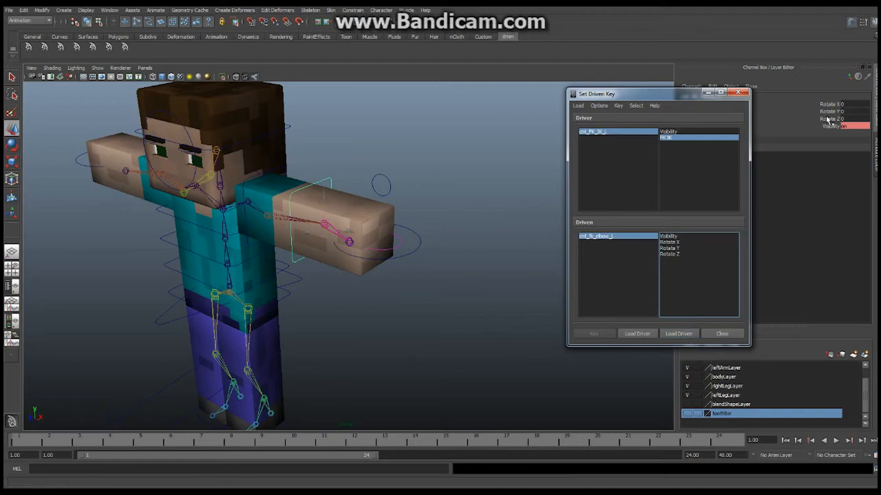
{"action": "left_click", "coordinate": [853, 127]}
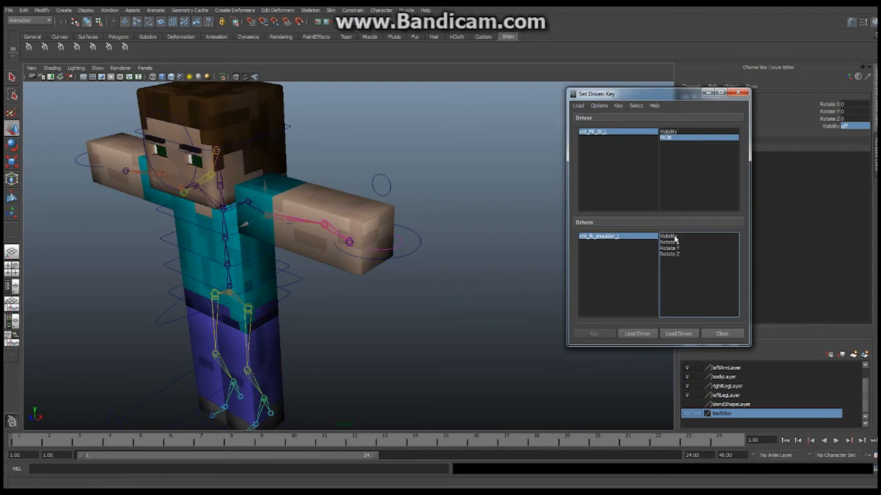
{"action": "left_click", "coordinate": [669, 236]}
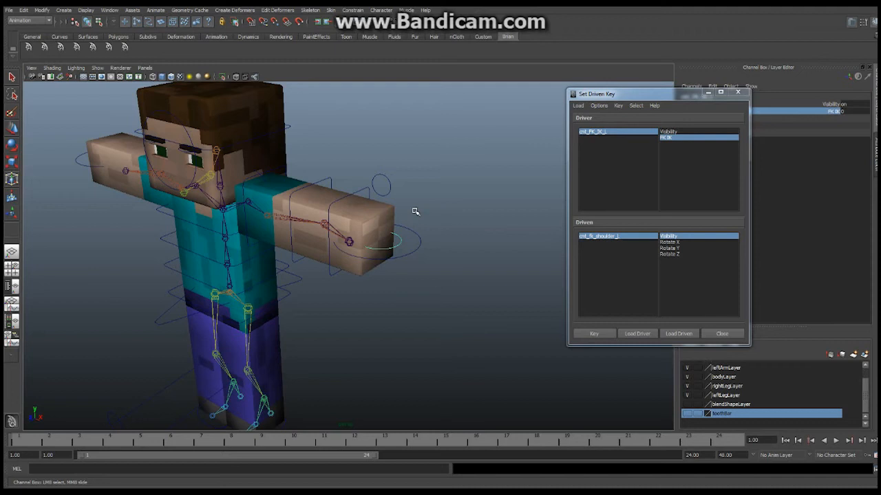
{"action": "mouse_move", "coordinate": [439, 220]}
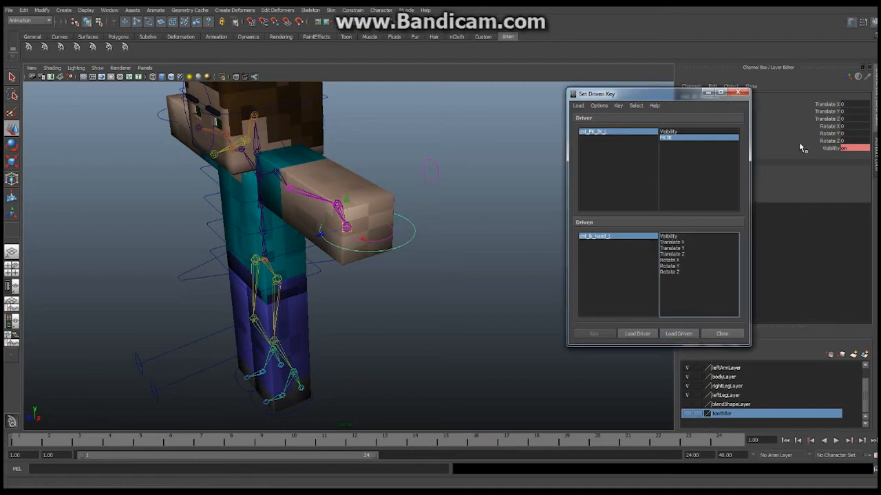
{"action": "mouse_move", "coordinate": [865, 150]}
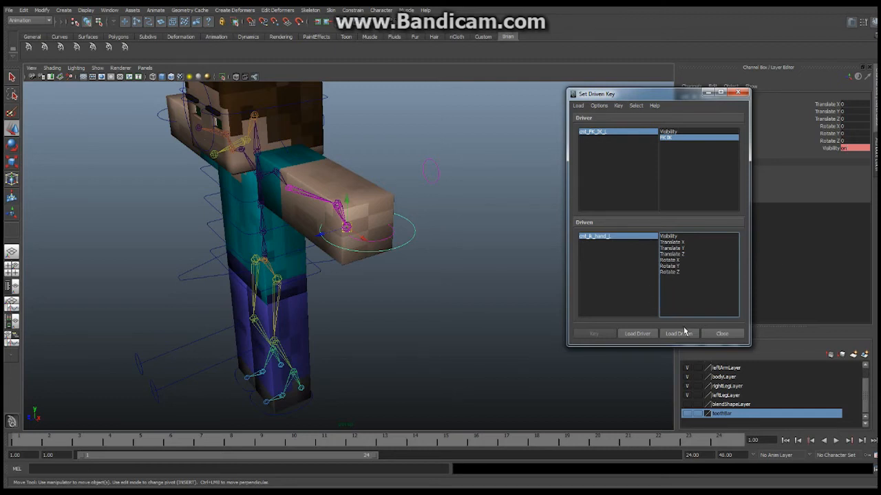
{"action": "mouse_move", "coordinate": [773, 171]}
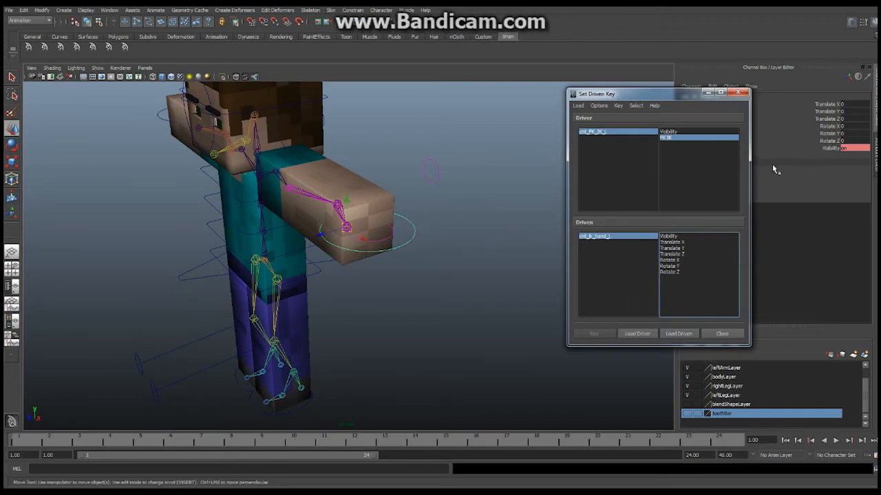
- Key another FK arm control's Visibility to the IK/FK switch attribute
{"action": "left_click", "coordinate": [669, 236]}
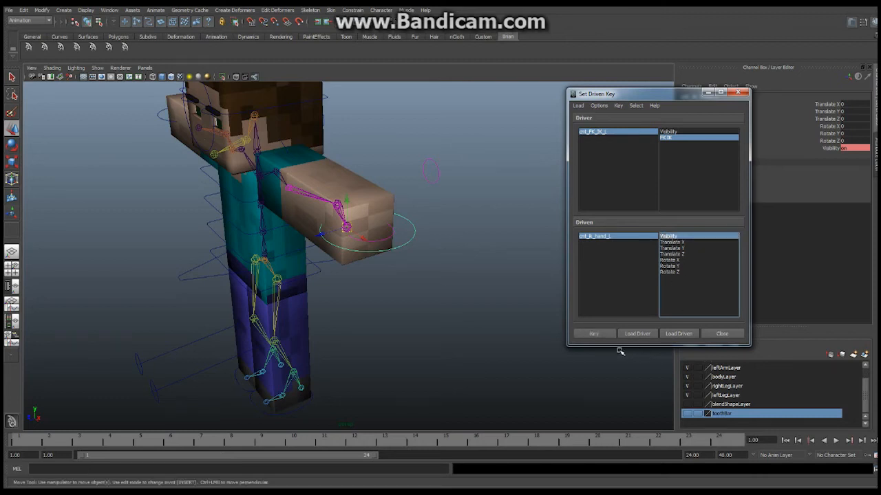
{"action": "left_click", "coordinate": [593, 335]}
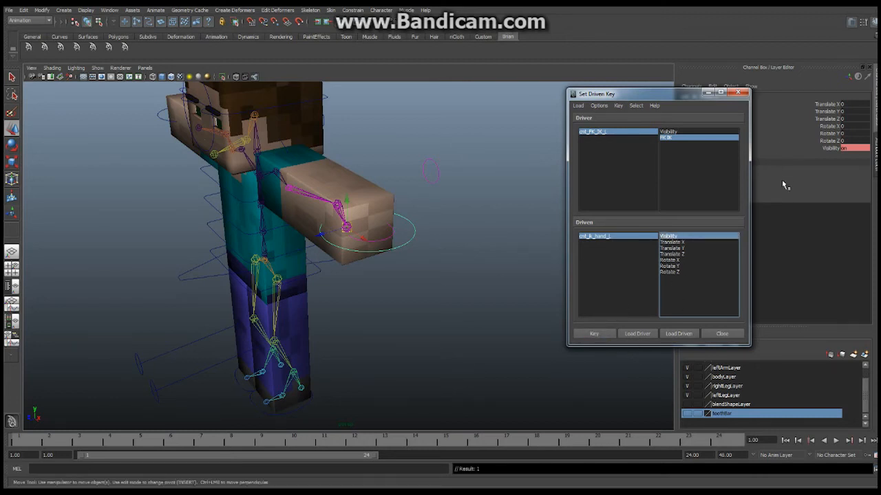
{"action": "left_click", "coordinate": [678, 335]}
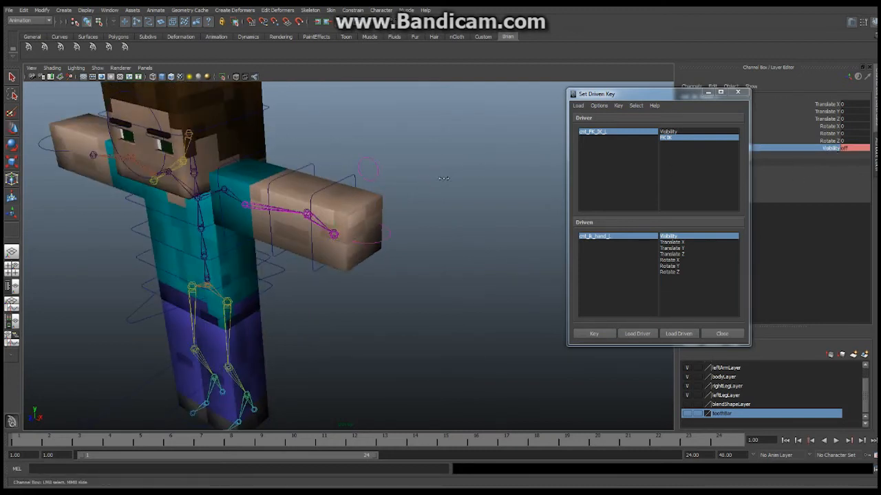
{"action": "mouse_move", "coordinate": [620, 187]}
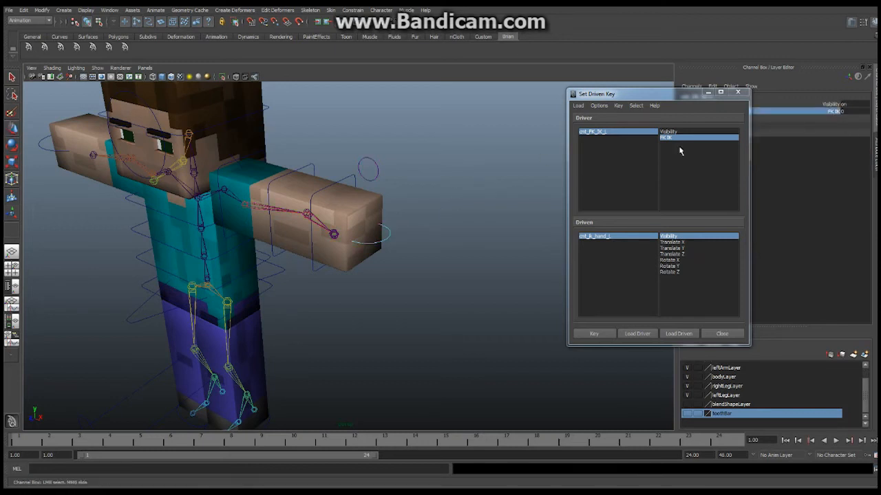
{"action": "mouse_move", "coordinate": [418, 170]}
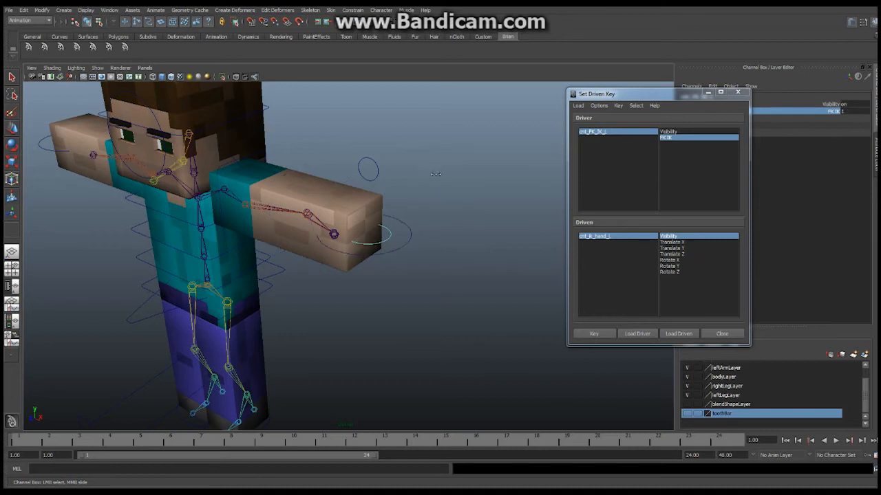
{"action": "mouse_move", "coordinate": [476, 198]}
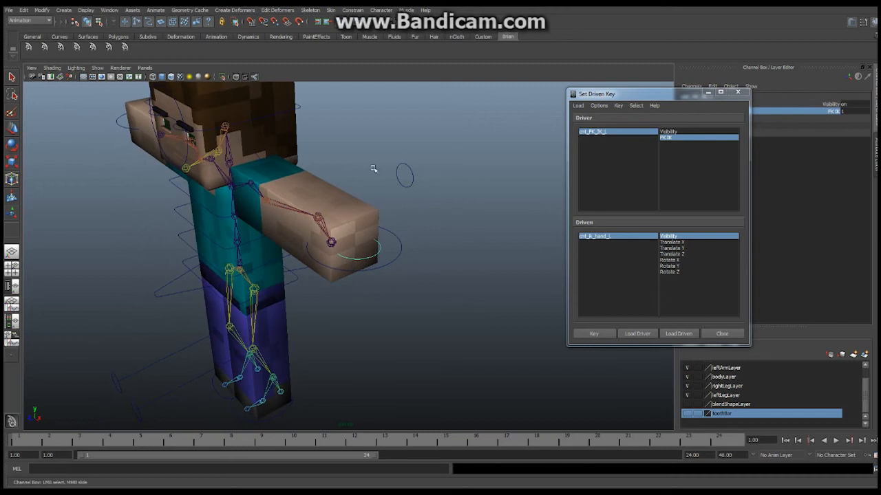
{"action": "mouse_move", "coordinate": [410, 169]}
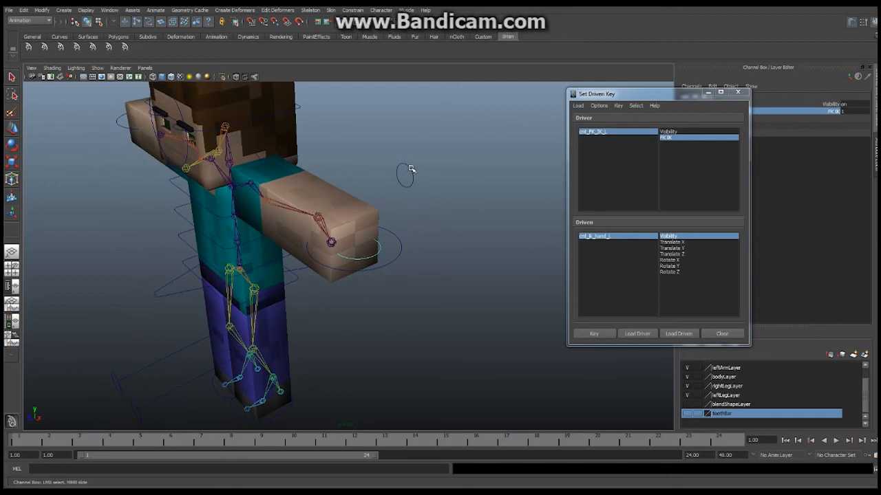
- Load the IK arm control as driven with Visibility as its driven attribute
{"action": "left_click", "coordinate": [678, 335]}
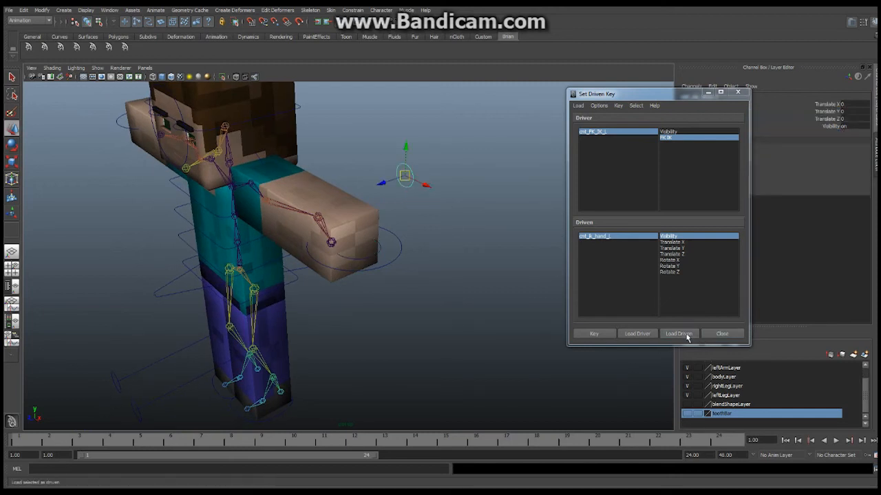
{"action": "left_click", "coordinate": [678, 335]}
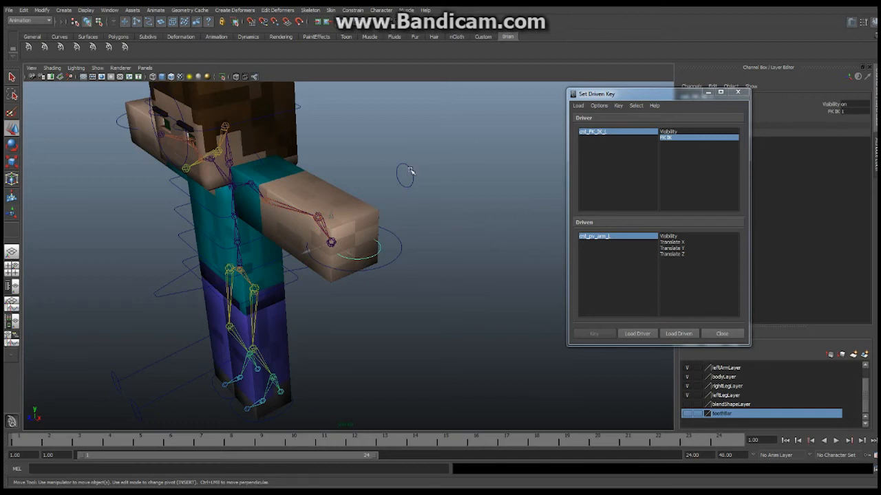
{"action": "mouse_move", "coordinate": [413, 165]}
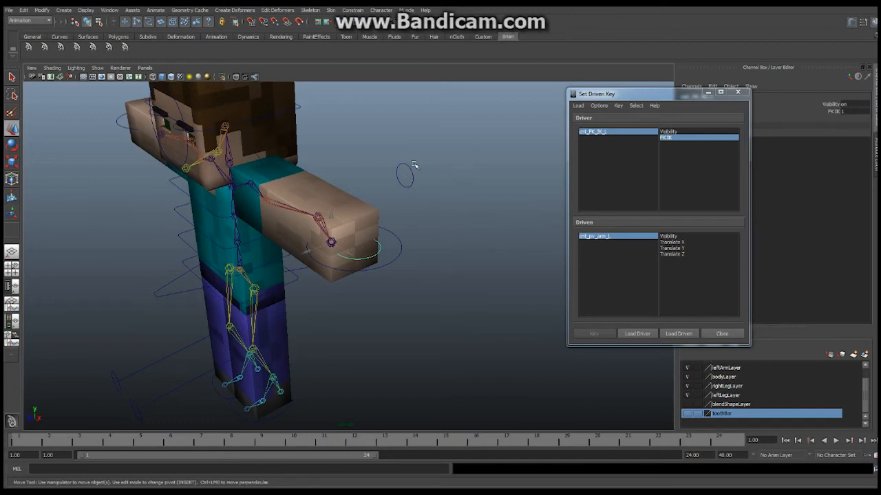
{"action": "left_click", "coordinate": [668, 237]}
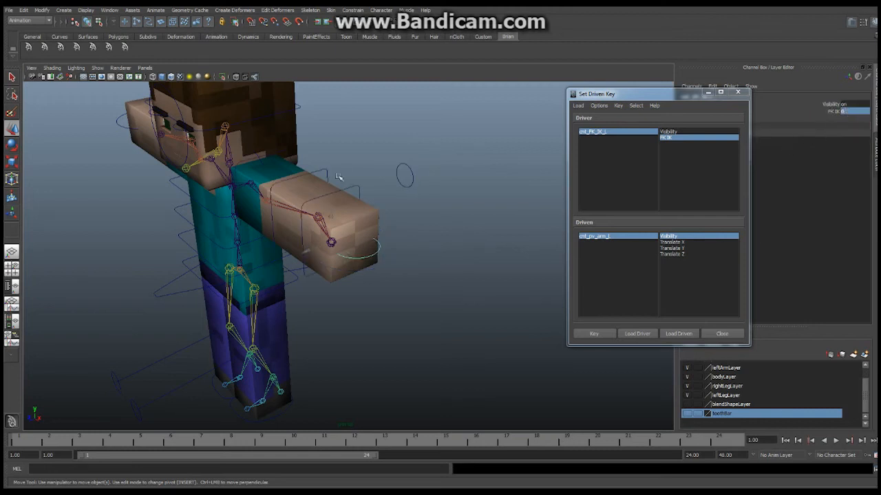
{"action": "mouse_move", "coordinate": [410, 170]}
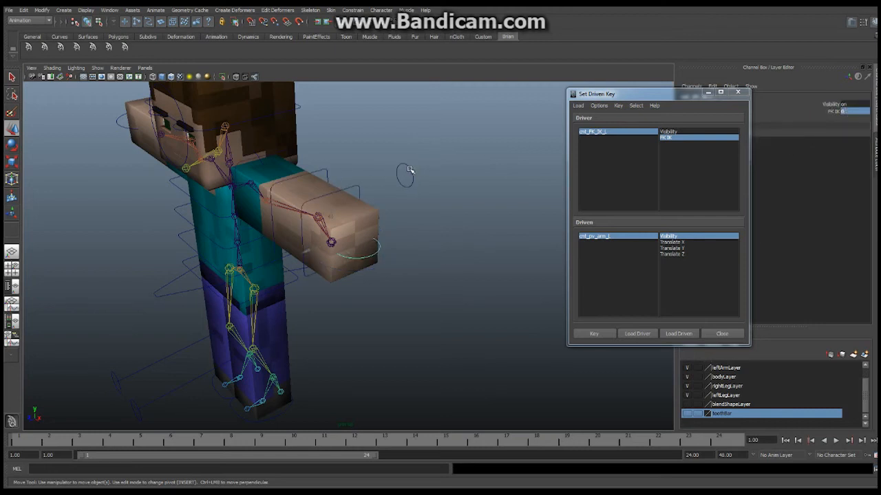
- Key the IK control's Visibility to the switch and close the Set Driven Key editor
{"action": "left_click", "coordinate": [405, 173]}
{"action": "type", "text": "off"}
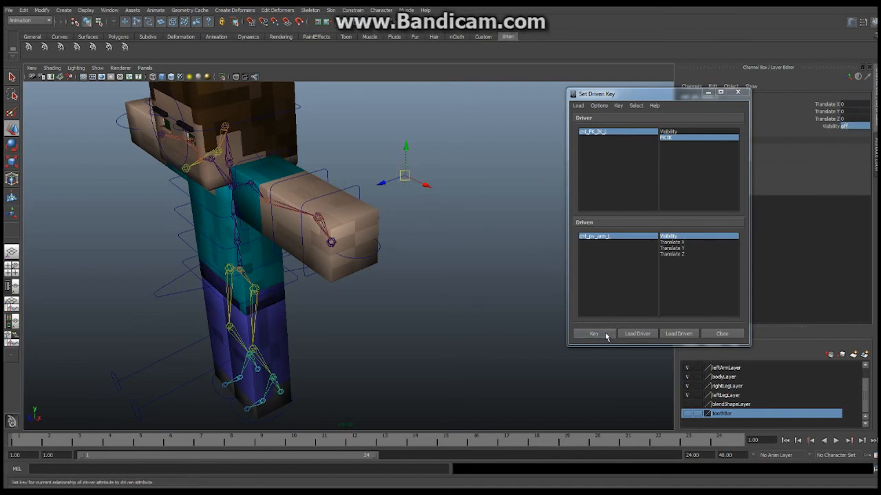
{"action": "left_click", "coordinate": [593, 334]}
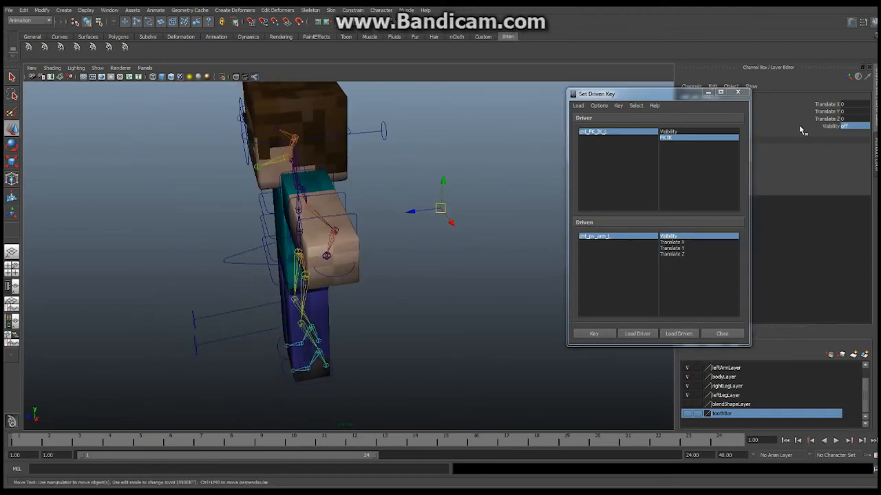
{"action": "mouse_move", "coordinate": [352, 269]}
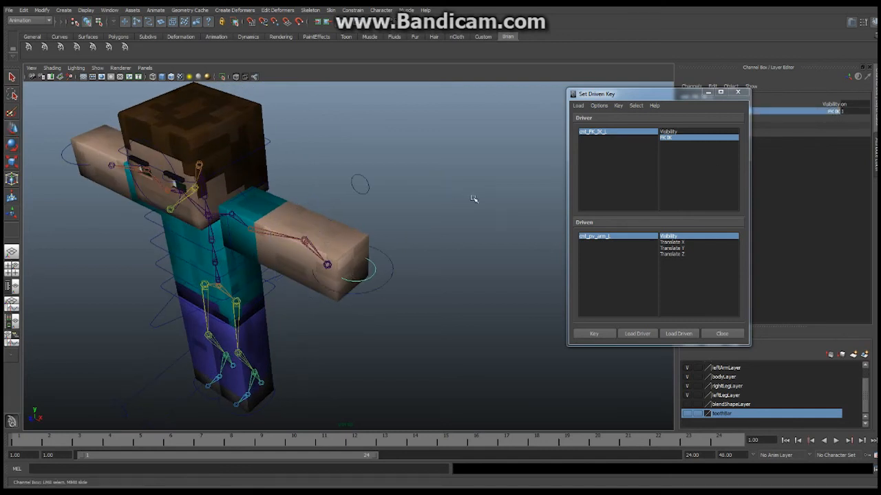
{"action": "mouse_move", "coordinate": [478, 201]}
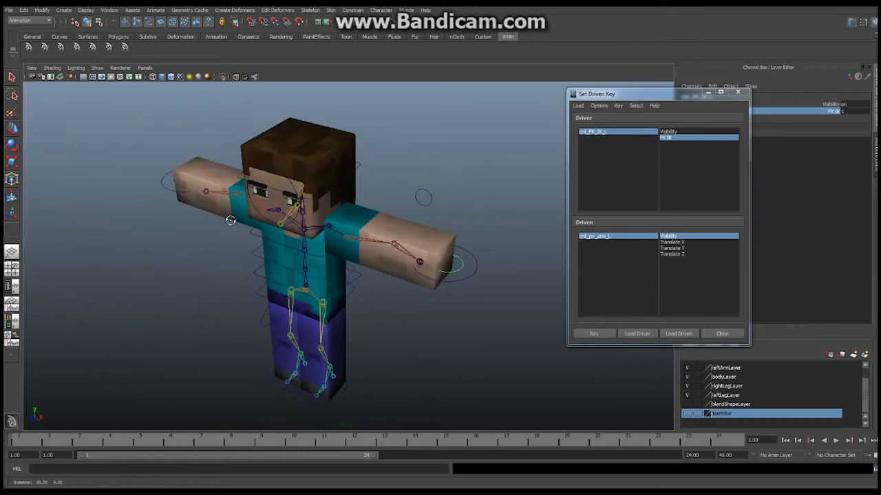
{"action": "left_click", "coordinate": [721, 334]}
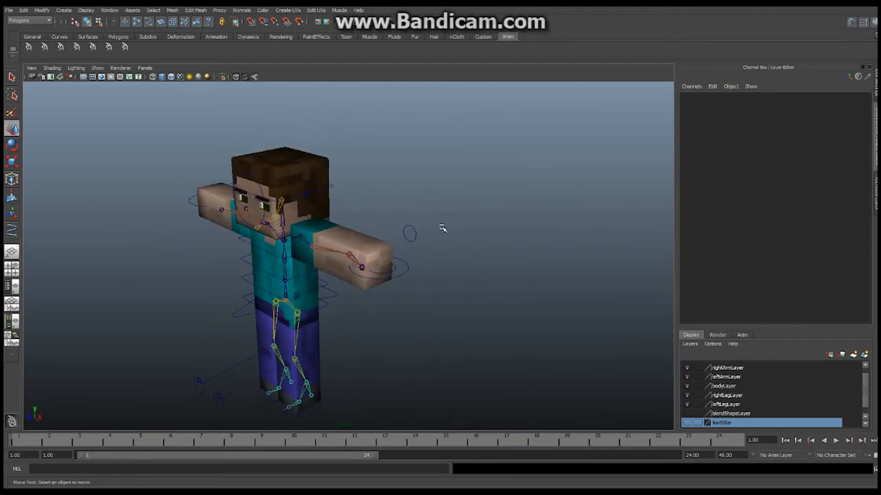
{"action": "mouse_move", "coordinate": [432, 234]}
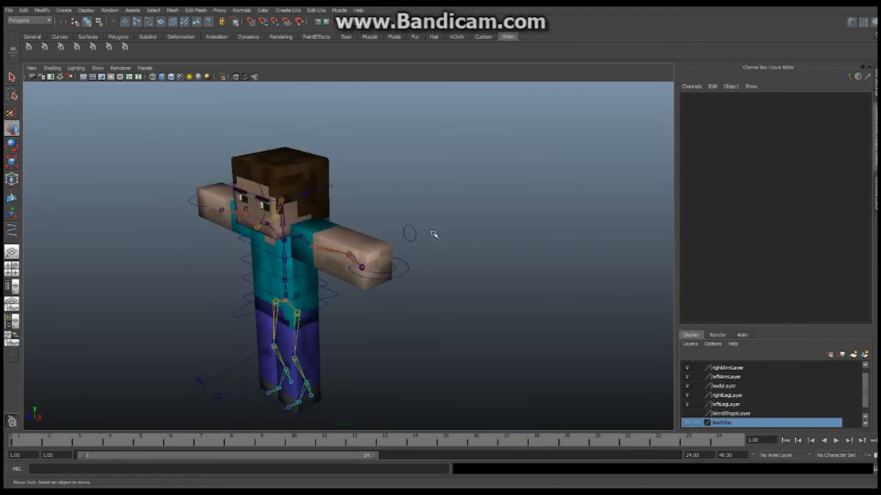
- Select the IK/FK switch control to show its IK FK attribute in the Channel Box
{"action": "left_click_drag", "start_coordinate": [410, 234], "coordinate": [429, 173]}
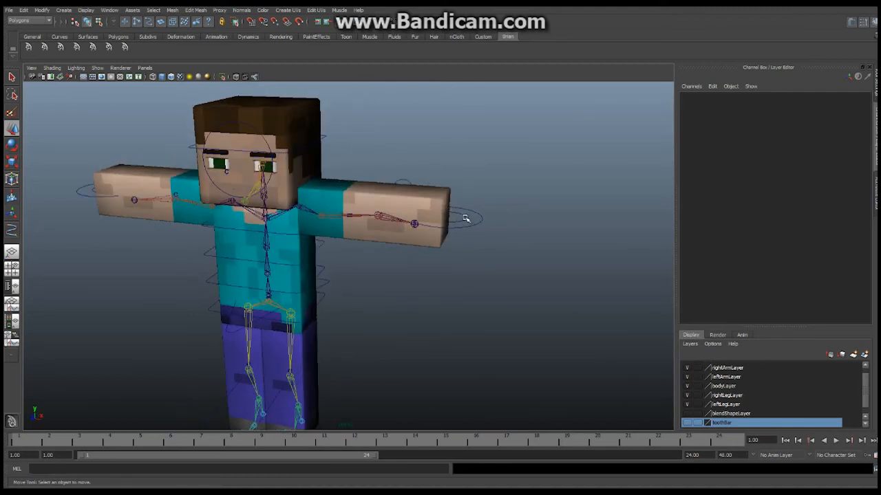
{"action": "left_click", "coordinate": [410, 228]}
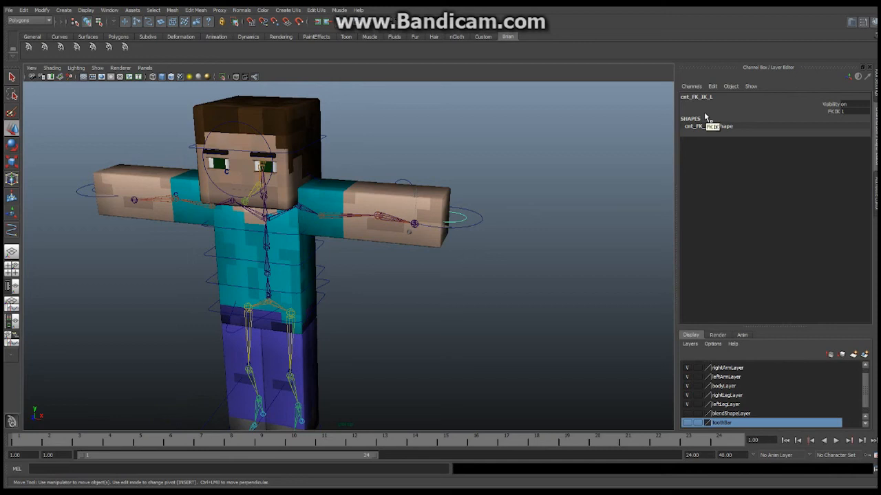
{"action": "mouse_move", "coordinate": [668, 137]}
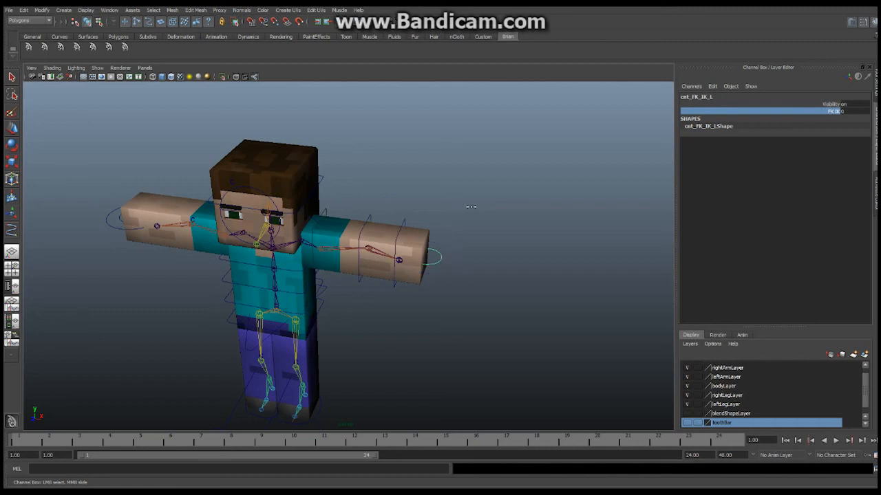
{"action": "mouse_move", "coordinate": [448, 239]}
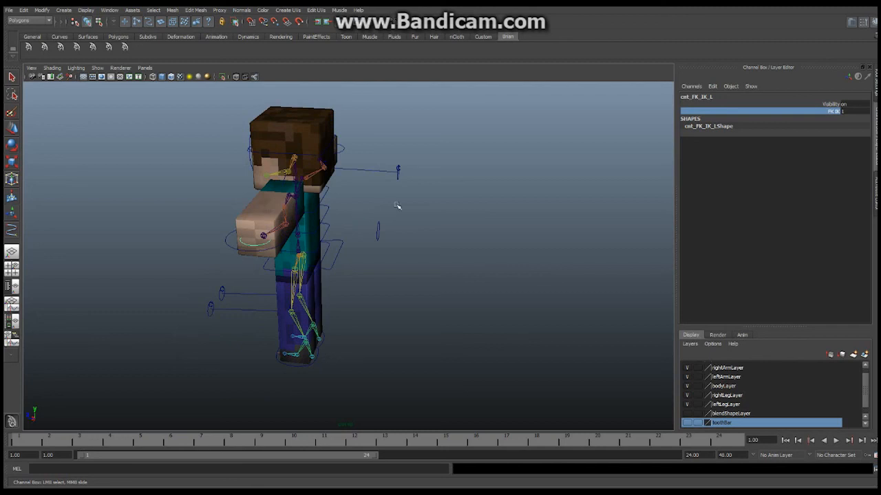
{"action": "mouse_move", "coordinate": [360, 166]}
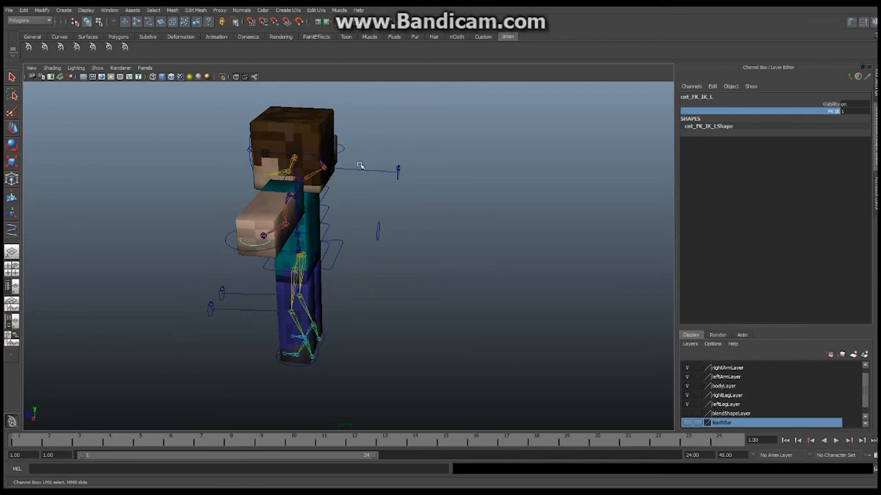
{"action": "left_click_drag", "start_coordinate": [358, 165], "coordinate": [466, 201]}
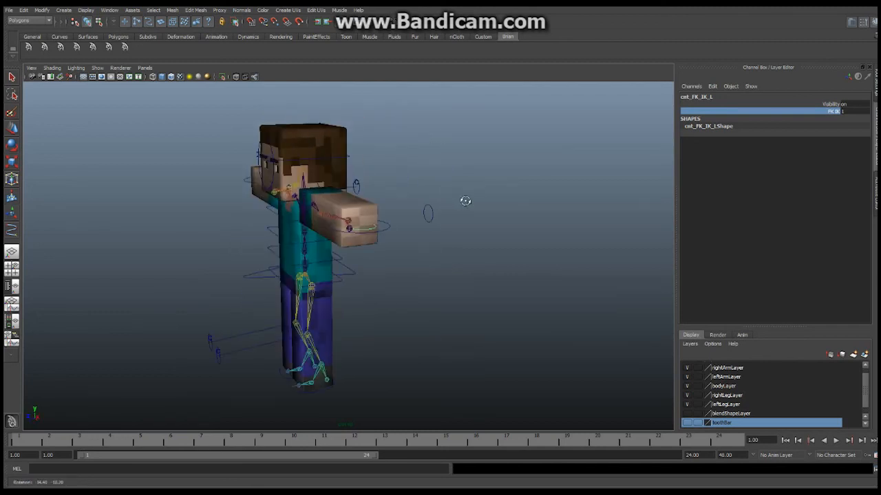